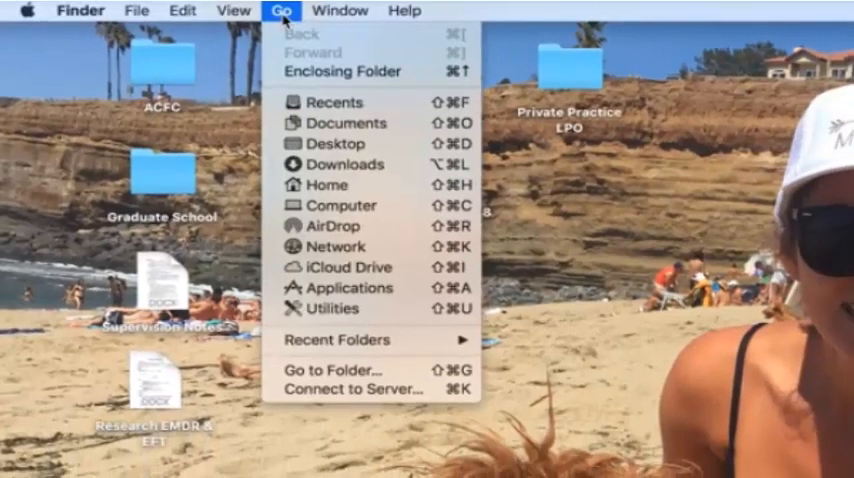
mouse_move(348, 267)
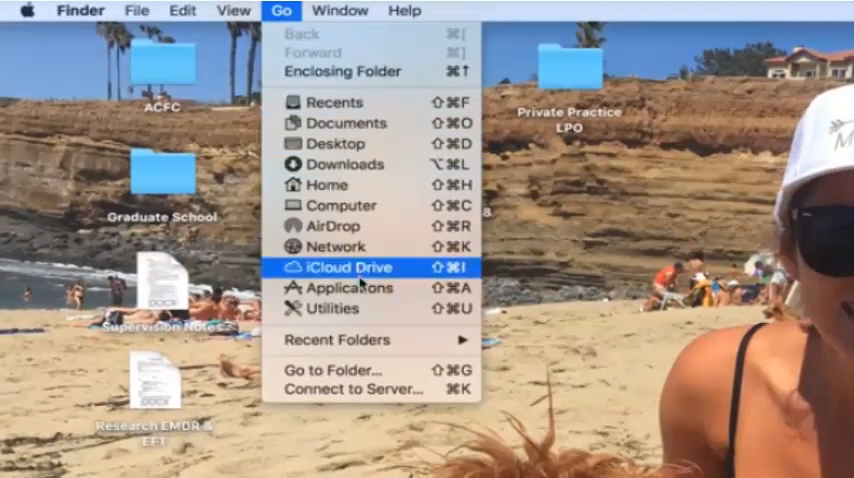
mouse_move(356, 287)
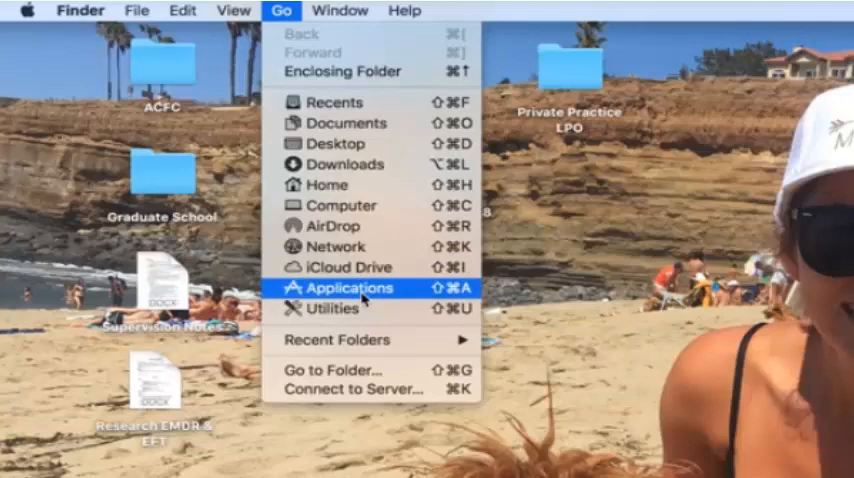
- Navigate Applications > IBM > SPSS > Statistics > 23 and select the License Authorization Wizard app
click(345, 287)
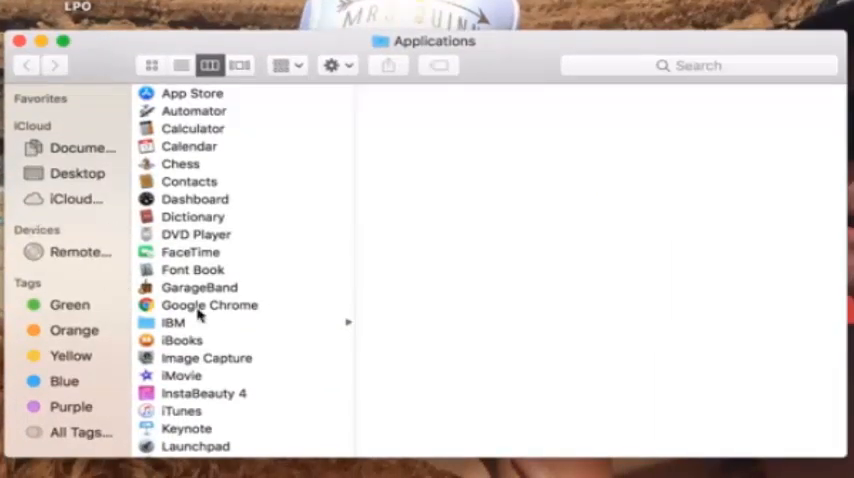
mouse_move(206, 332)
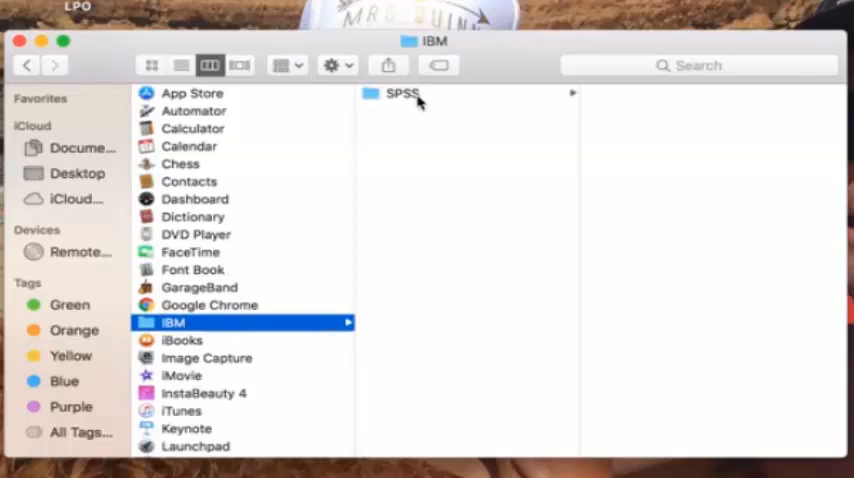
click(400, 93)
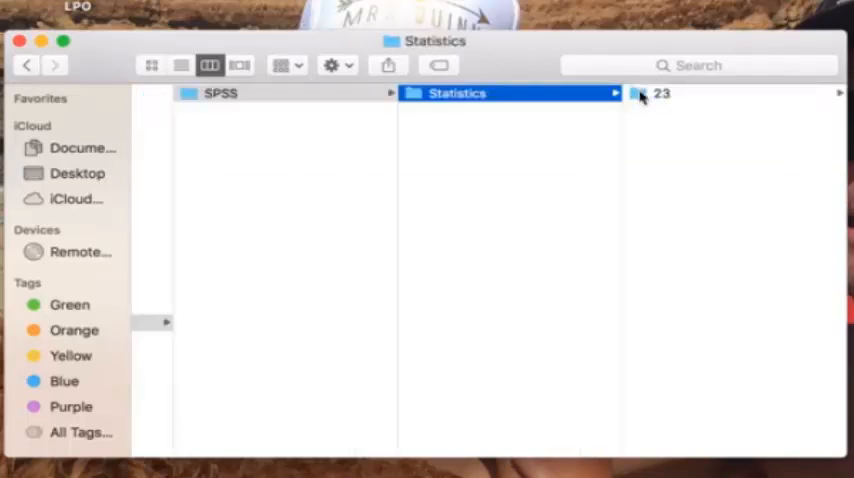
click(659, 95)
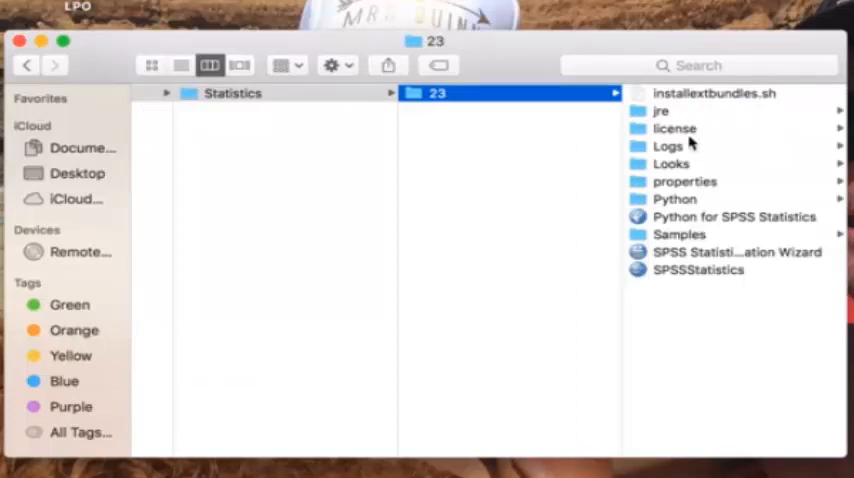
mouse_move(703, 258)
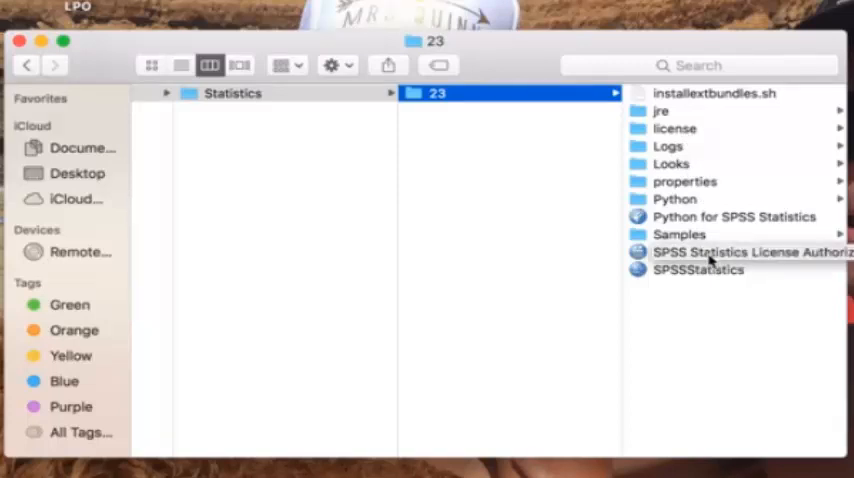
click(730, 252)
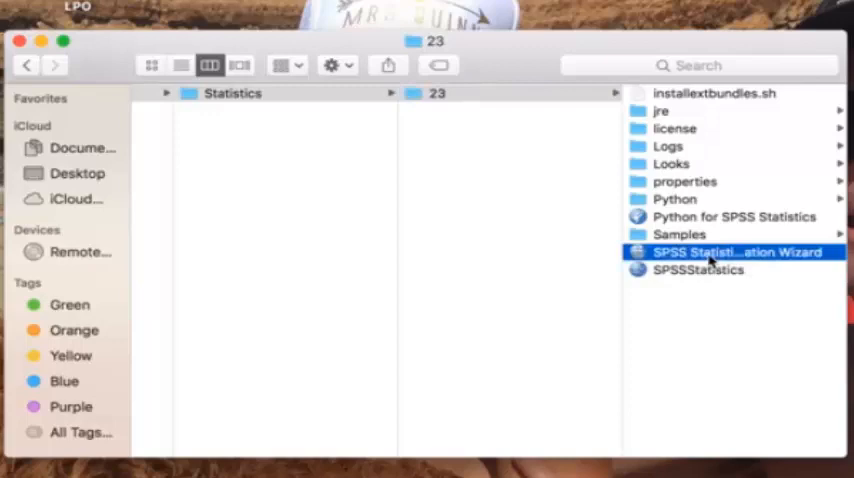
click(730, 251)
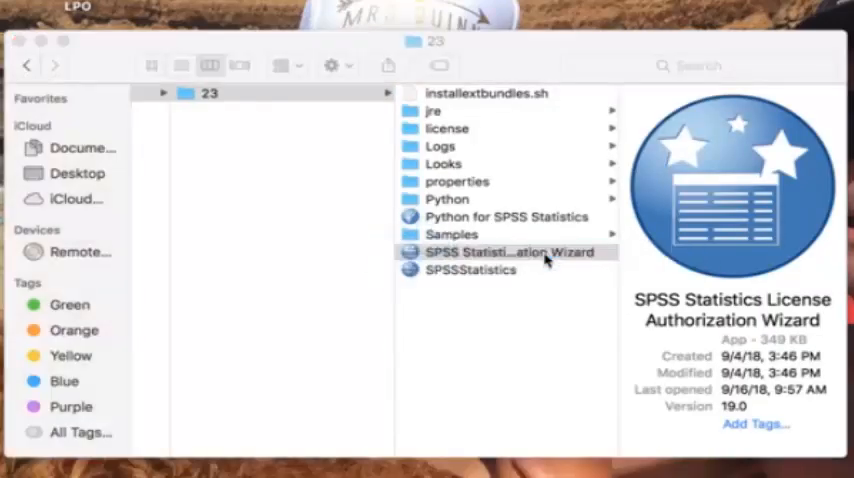
- Launch the wizard and advance past License Status with 'License my product now' to Enter Codes
double_click(506, 252)
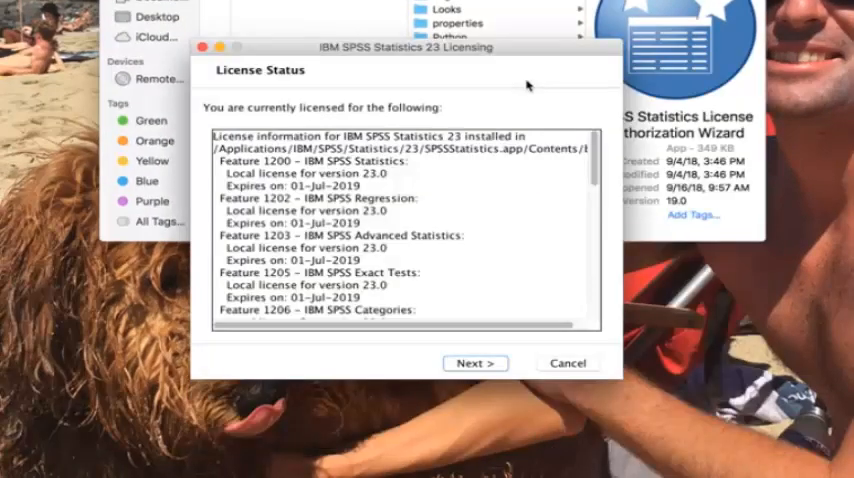
click(476, 363)
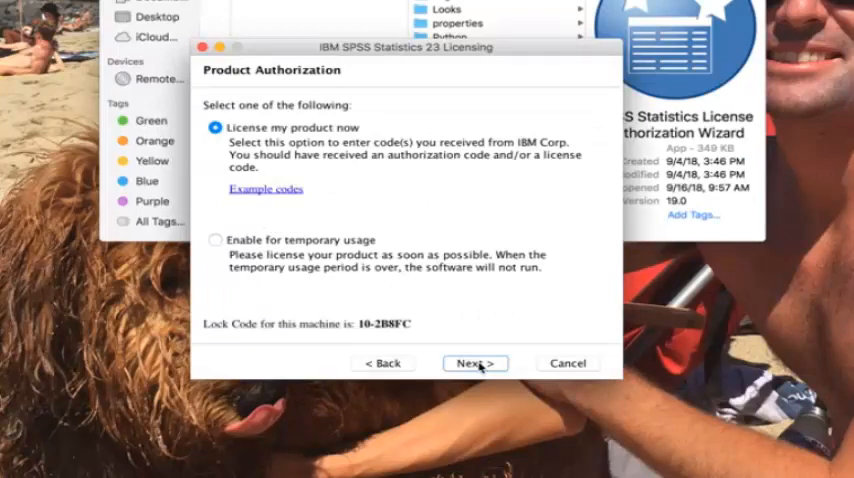
click(476, 363)
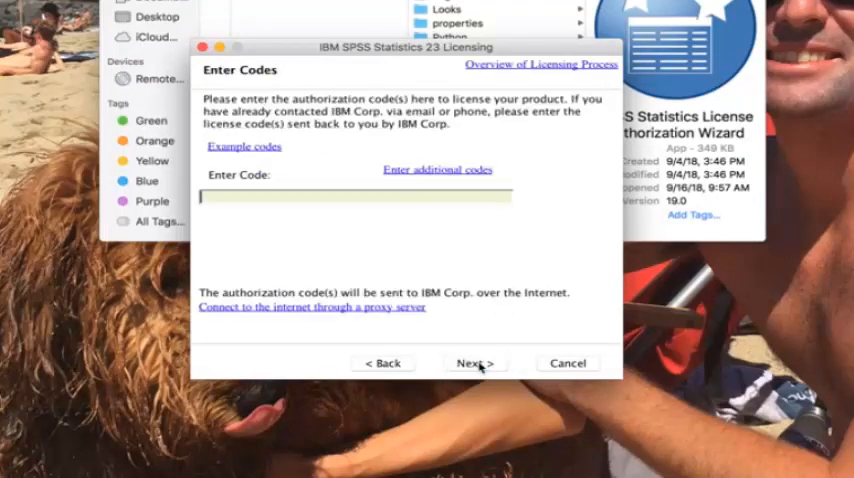